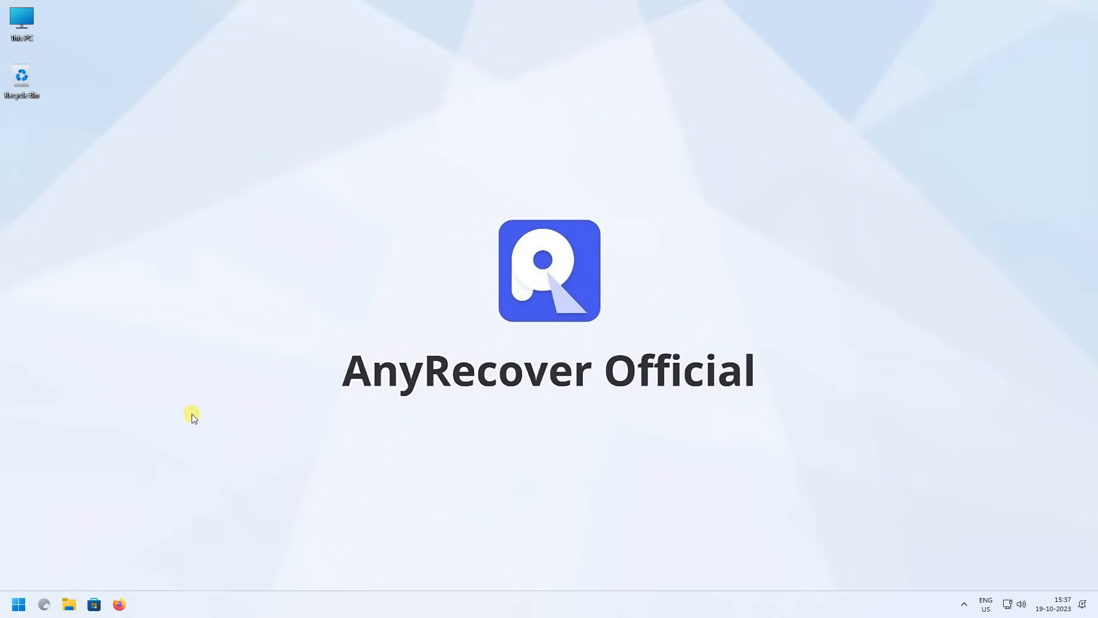
# - Open Settings and go to System > Recovery with the Reset this PC option
pyautogui.click(18, 603)
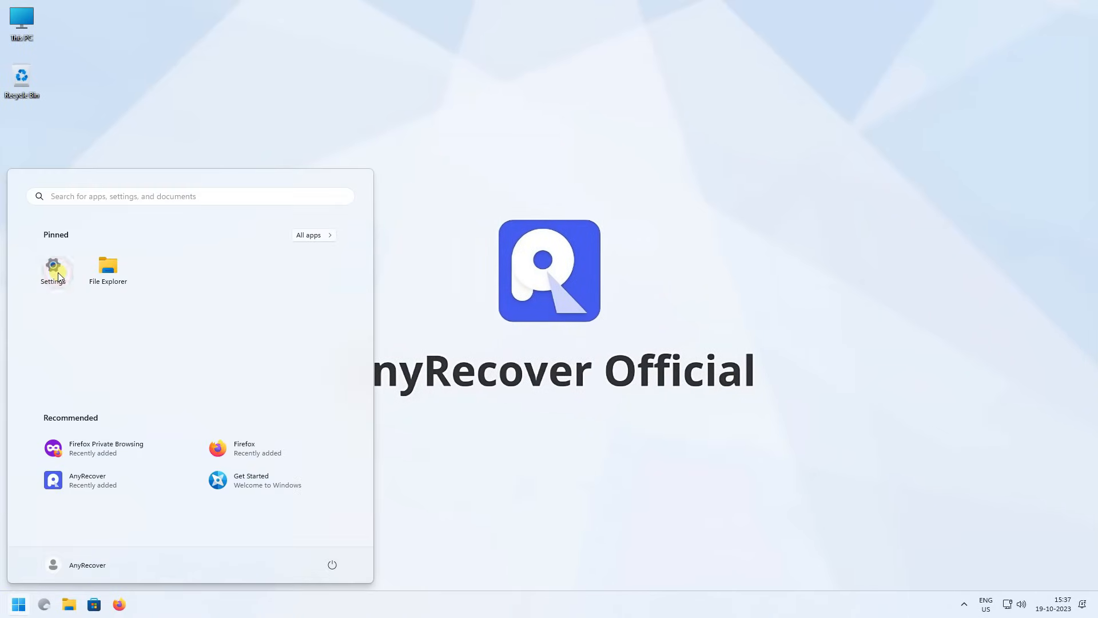
pyautogui.click(53, 269)
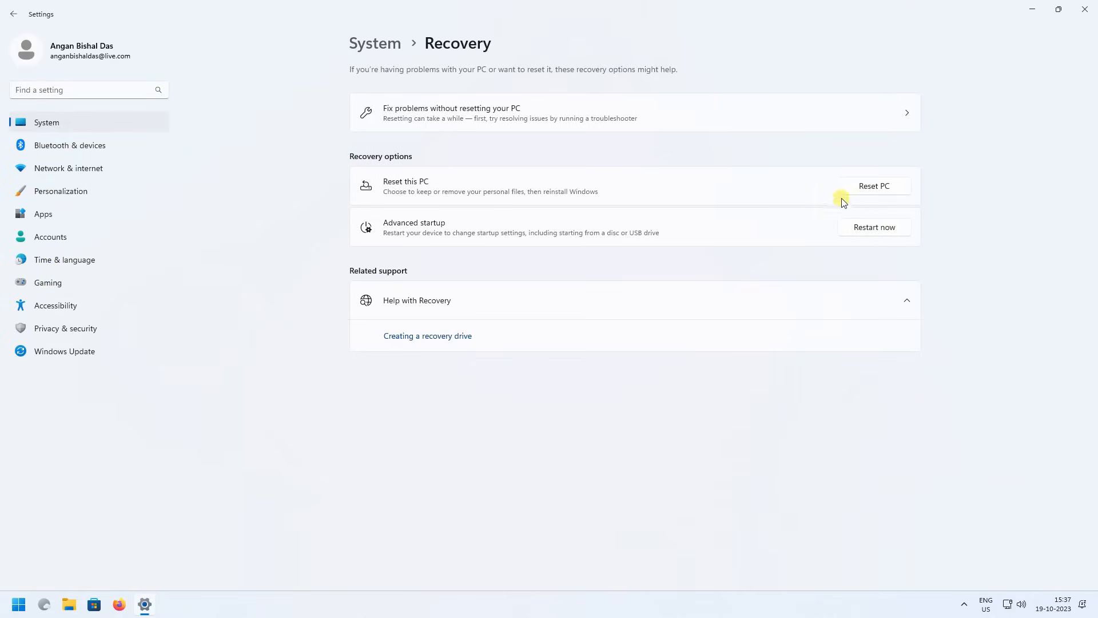
pyautogui.click(874, 186)
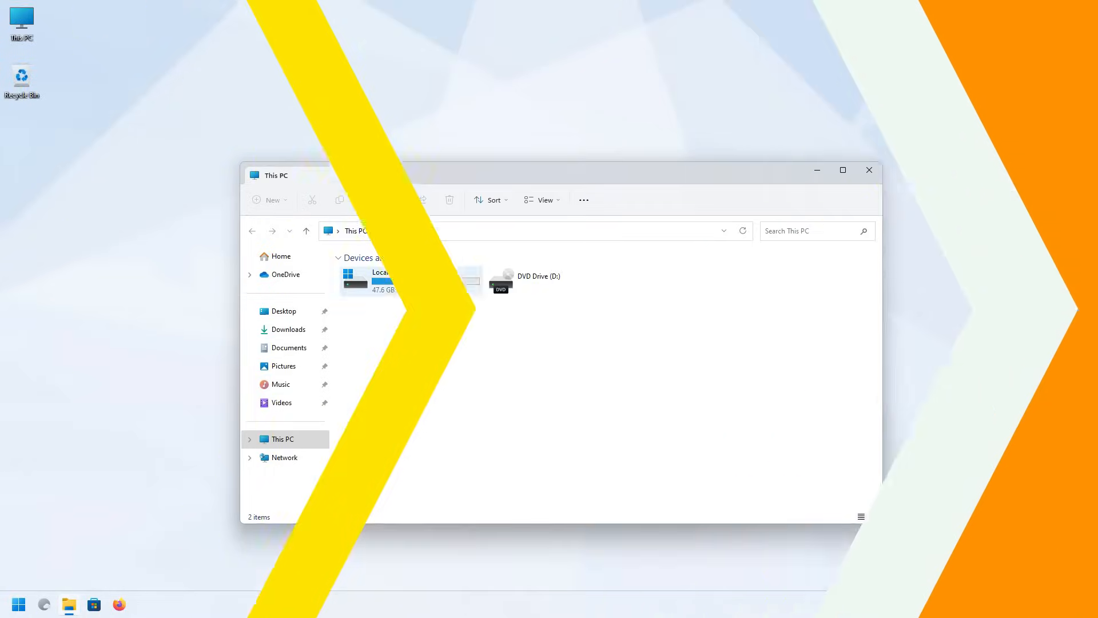
pyautogui.click(289, 347)
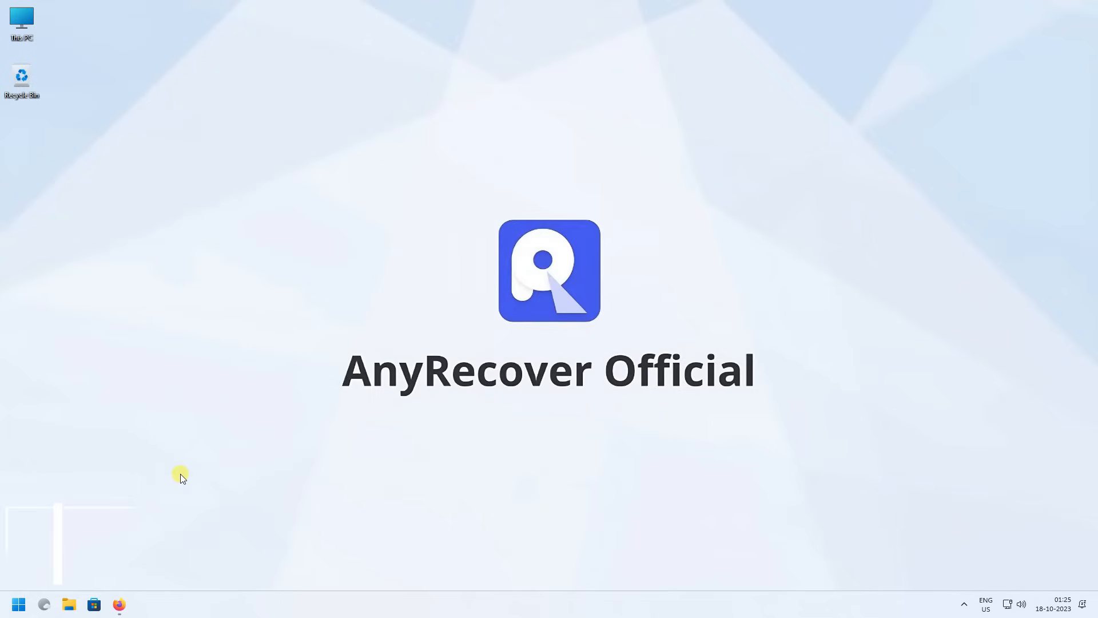
pyautogui.click(119, 604)
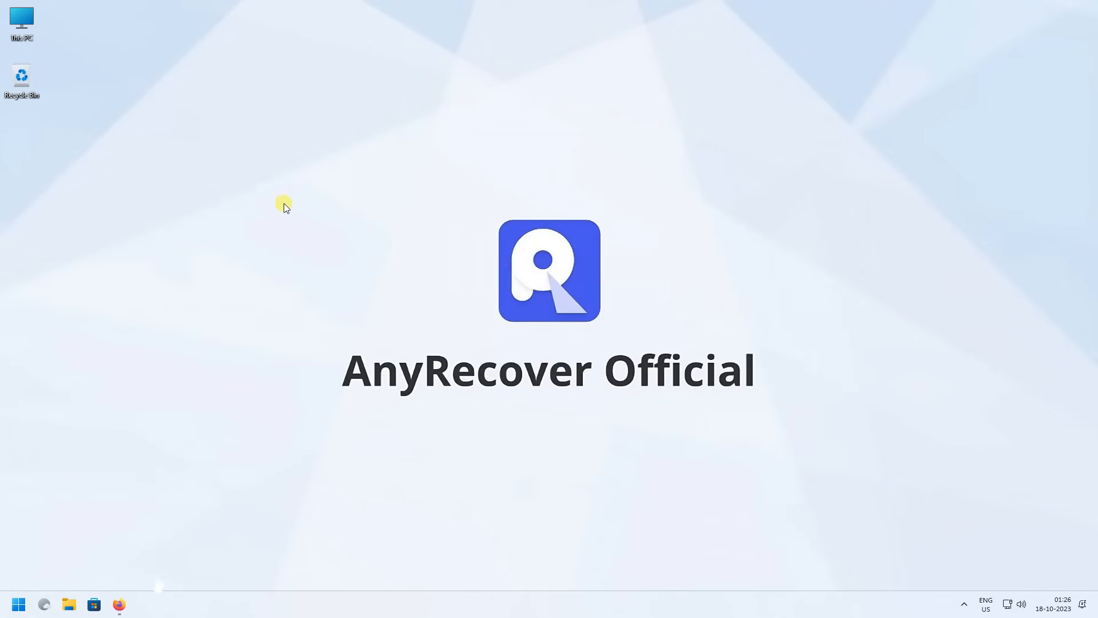
# - Search Start for 'backup' and open 'Backup and Sync your settings' under Accounts
pyautogui.click(20, 603)
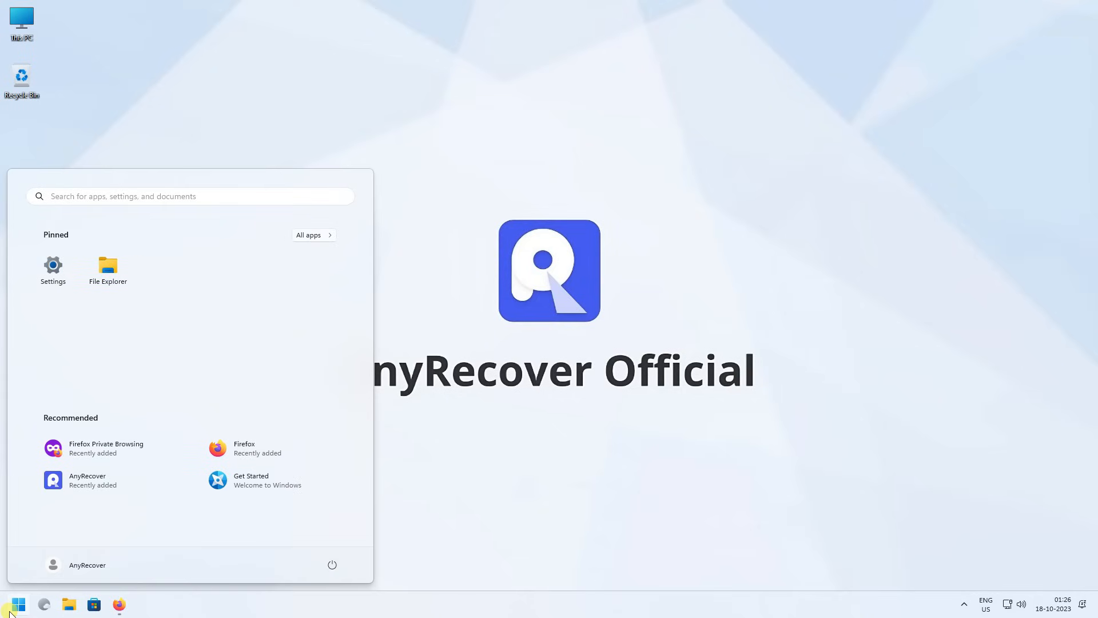
pyautogui.write('backup')
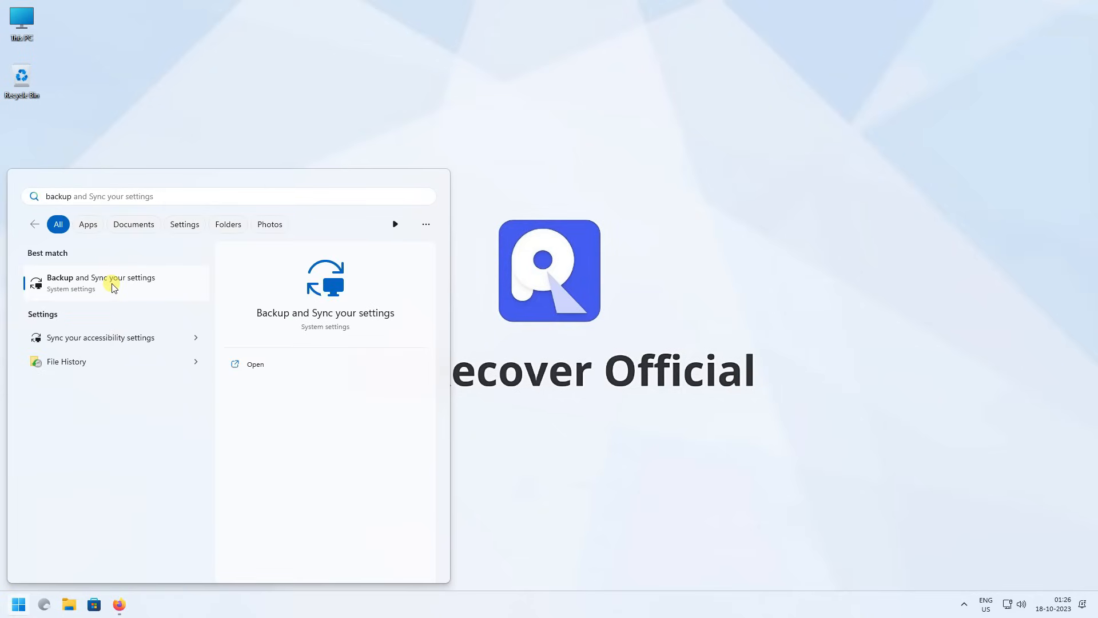
pyautogui.click(100, 282)
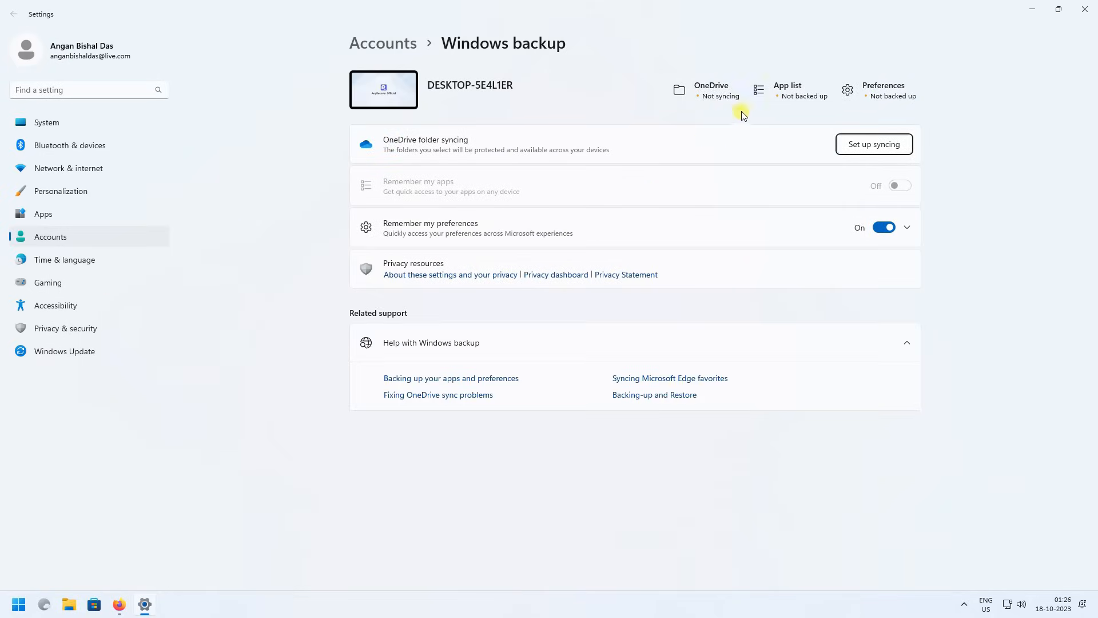
pyautogui.moveTo(749, 87)
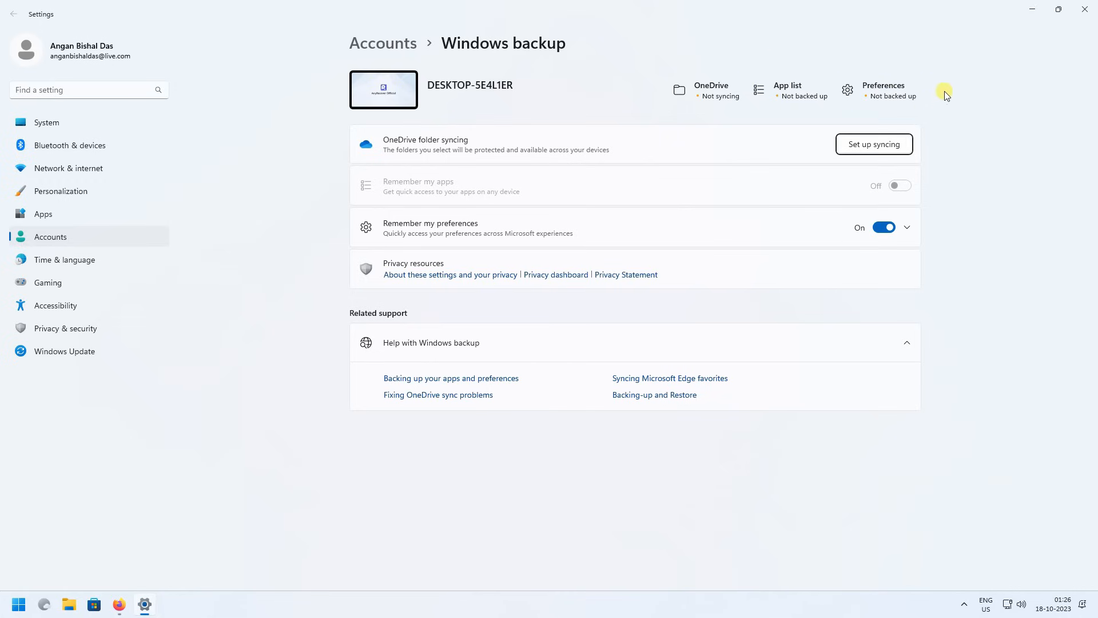
pyautogui.moveTo(803, 78)
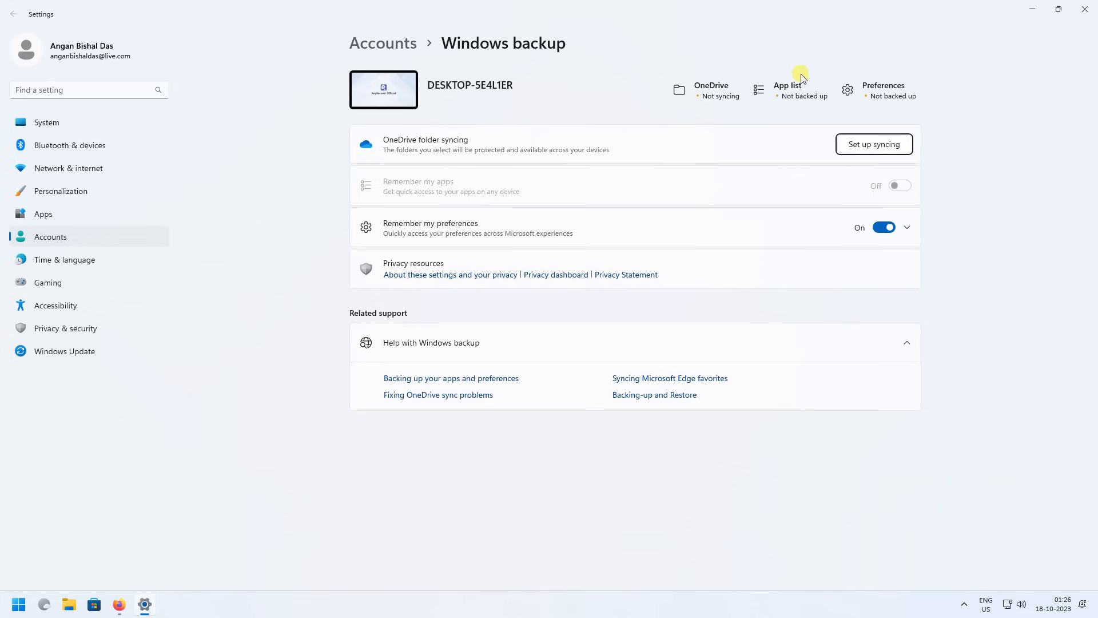
pyautogui.moveTo(736, 80)
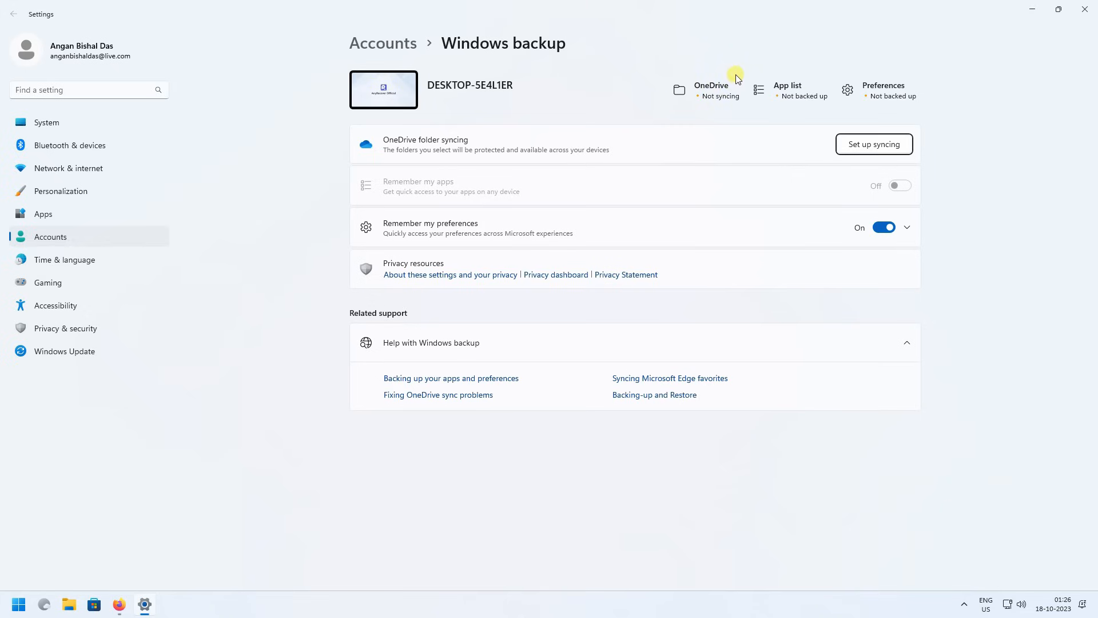
pyautogui.moveTo(872, 53)
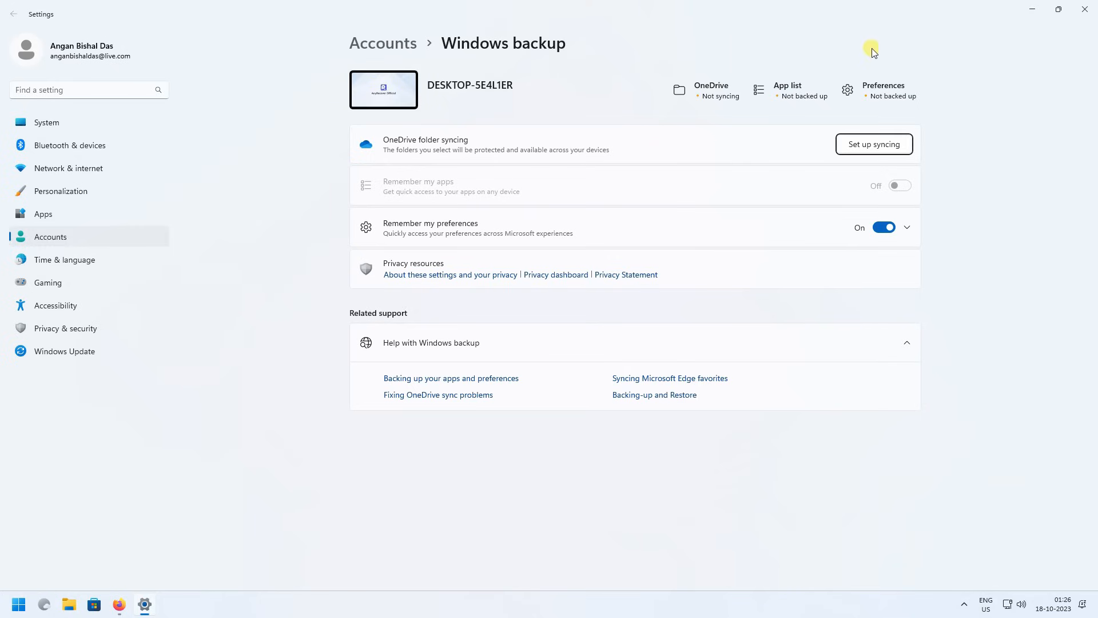
pyautogui.moveTo(1081, 10)
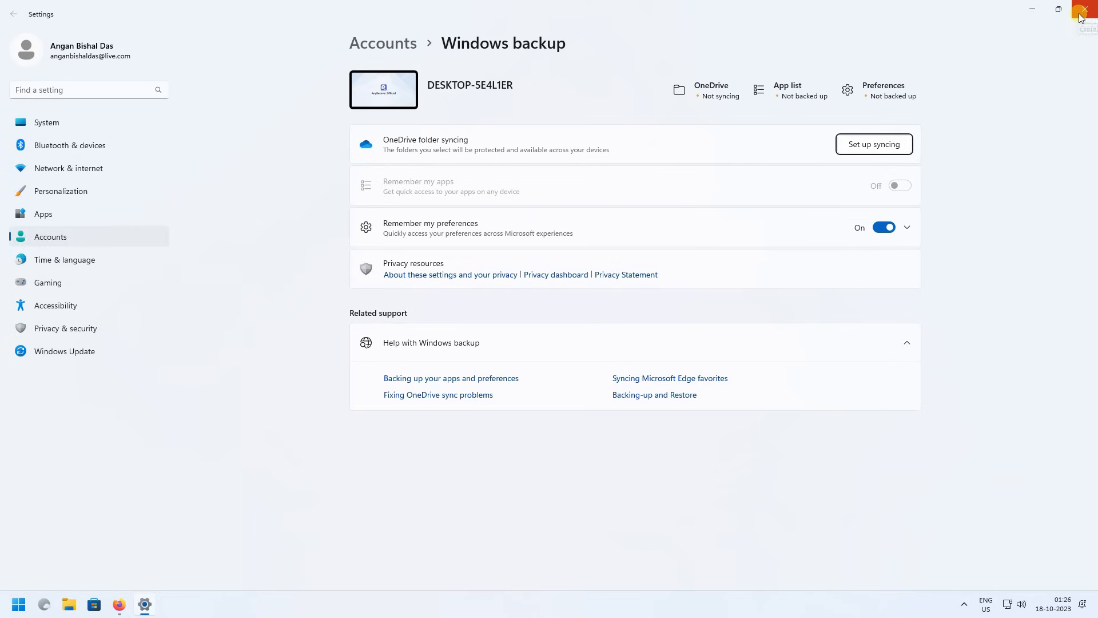
# - Close Settings and scroll anyrecover.com down to the PC/Hard Drive Recovery section
pyautogui.click(1080, 9)
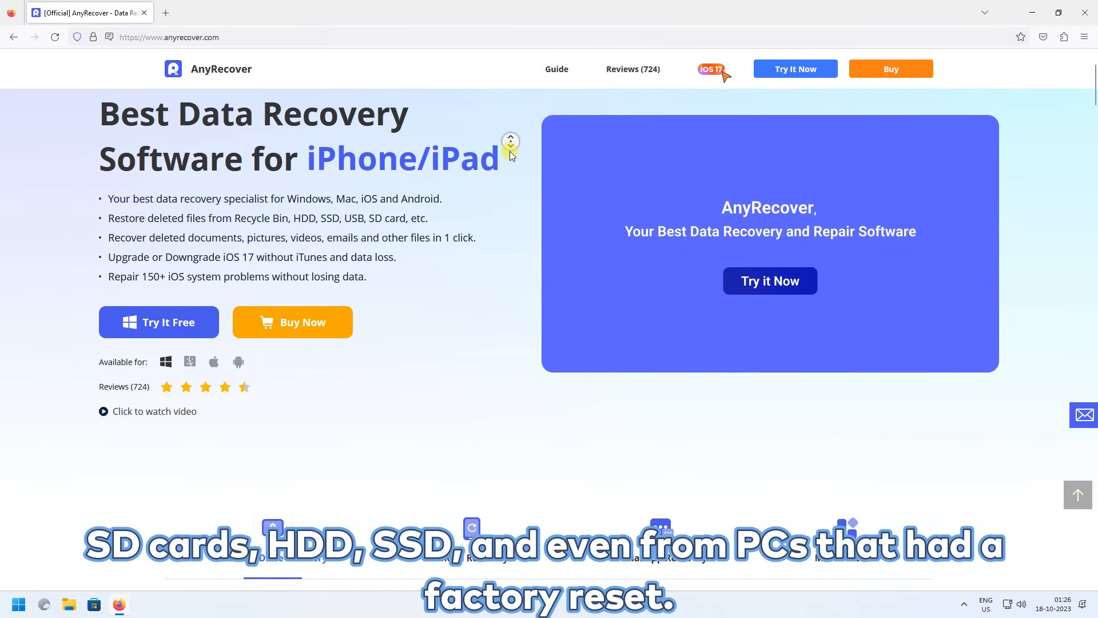
pyautogui.scroll(-3)
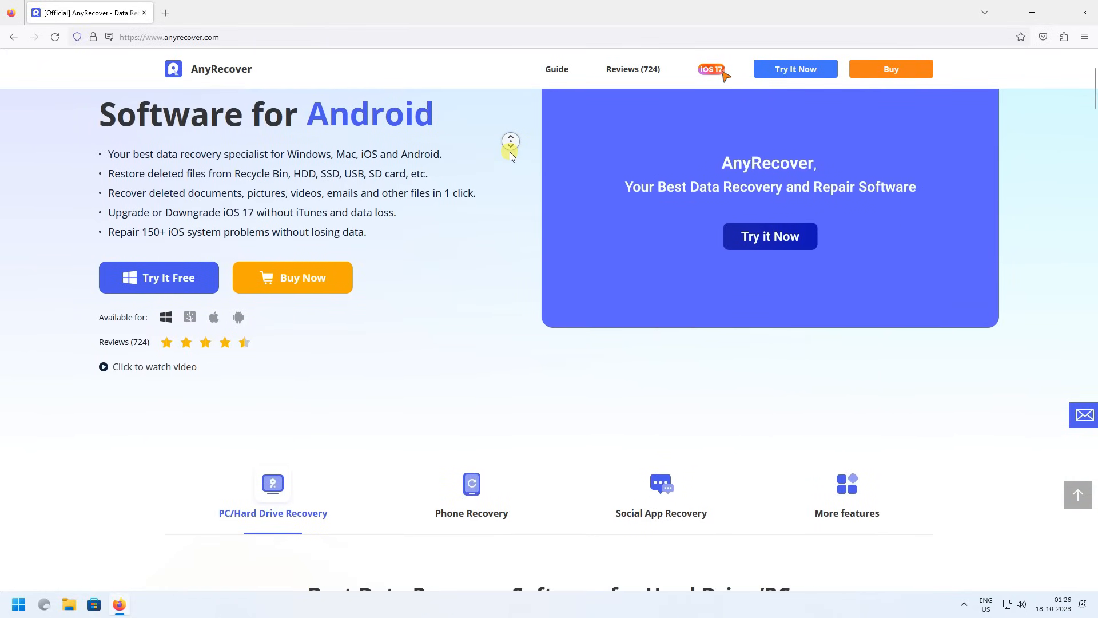
pyautogui.scroll(-3)
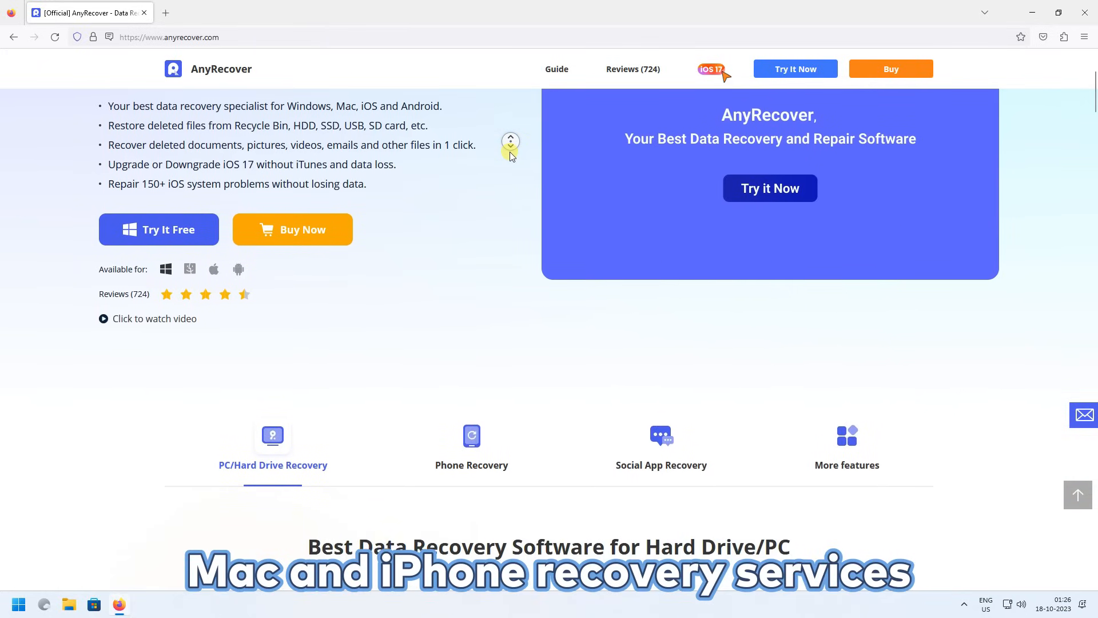
pyautogui.scroll(-3)
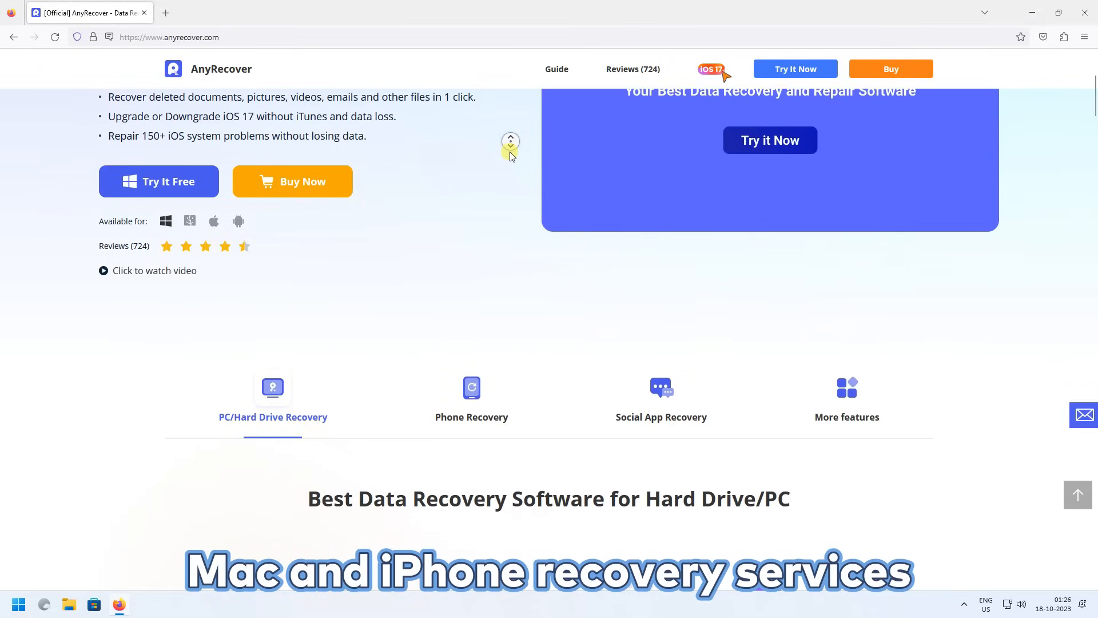
pyautogui.scroll(-3)
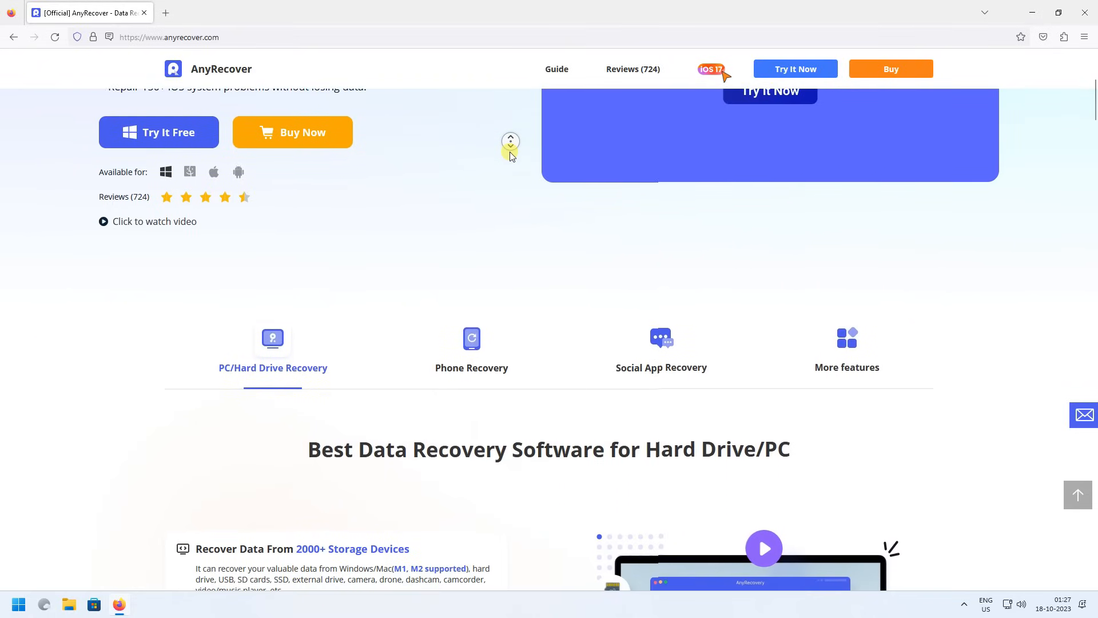
pyautogui.scroll(-3)
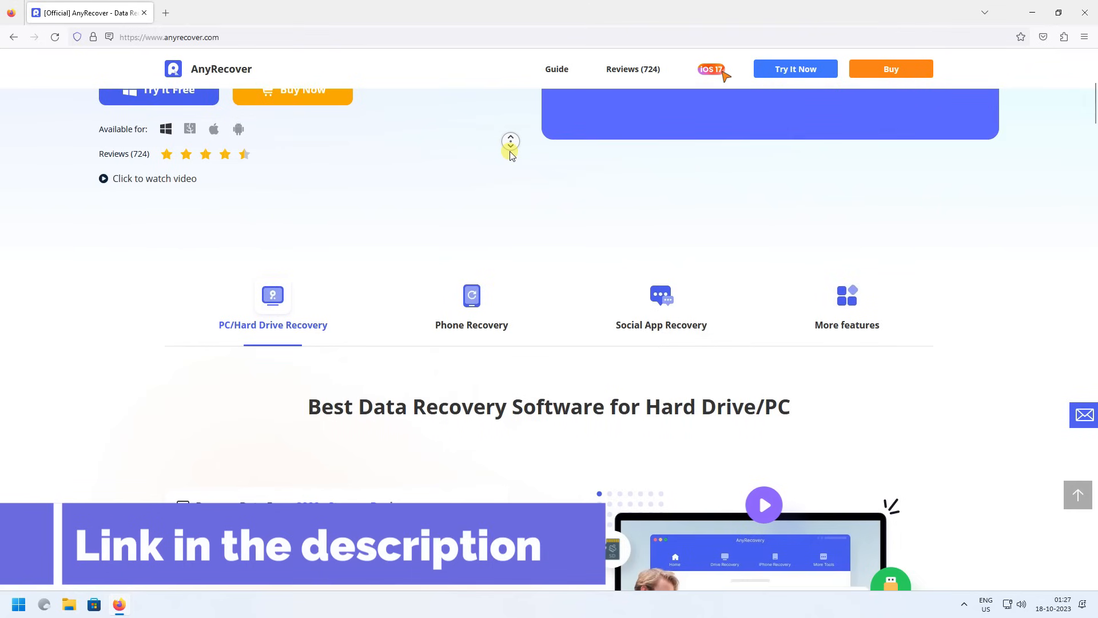
pyautogui.scroll(-3)
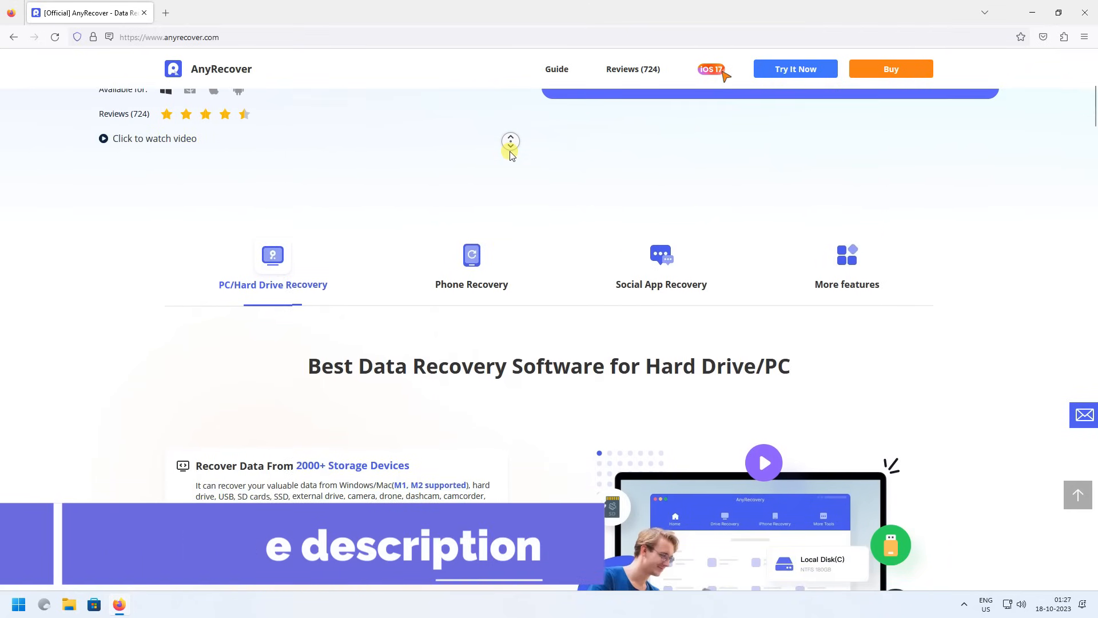
pyautogui.scroll(-3)
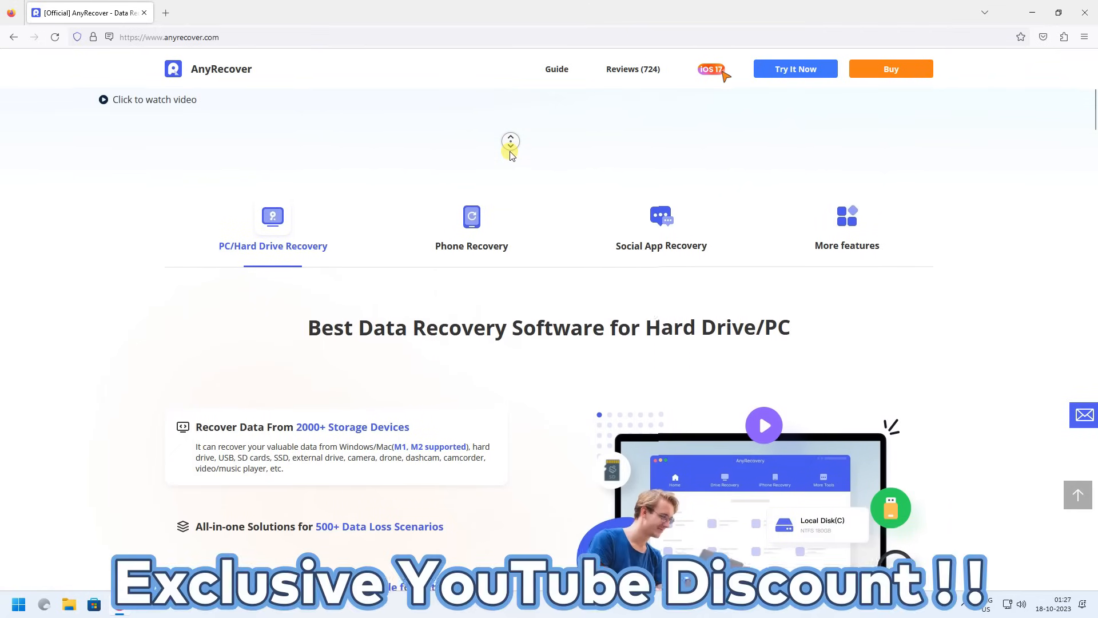
pyautogui.scroll(-3)
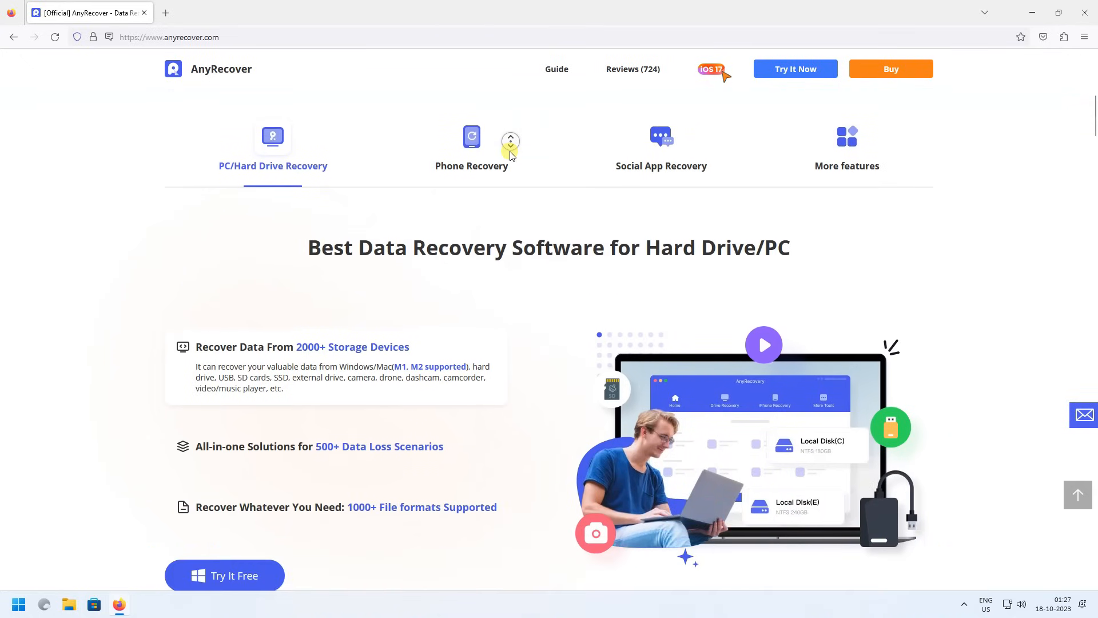
pyautogui.scroll(-3)
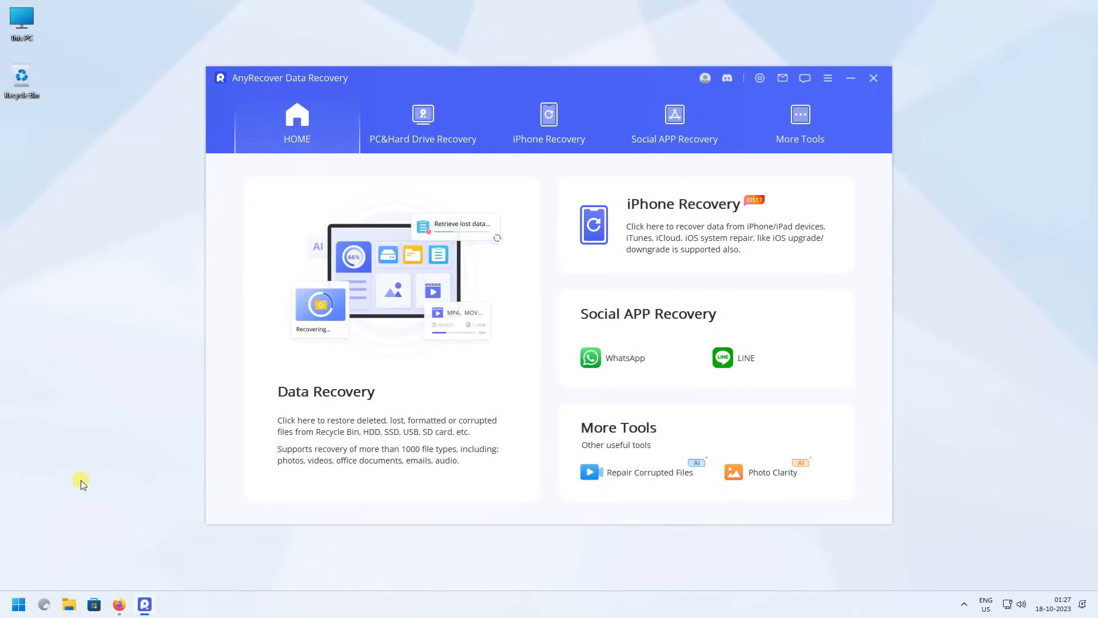
pyautogui.moveTo(440, 134)
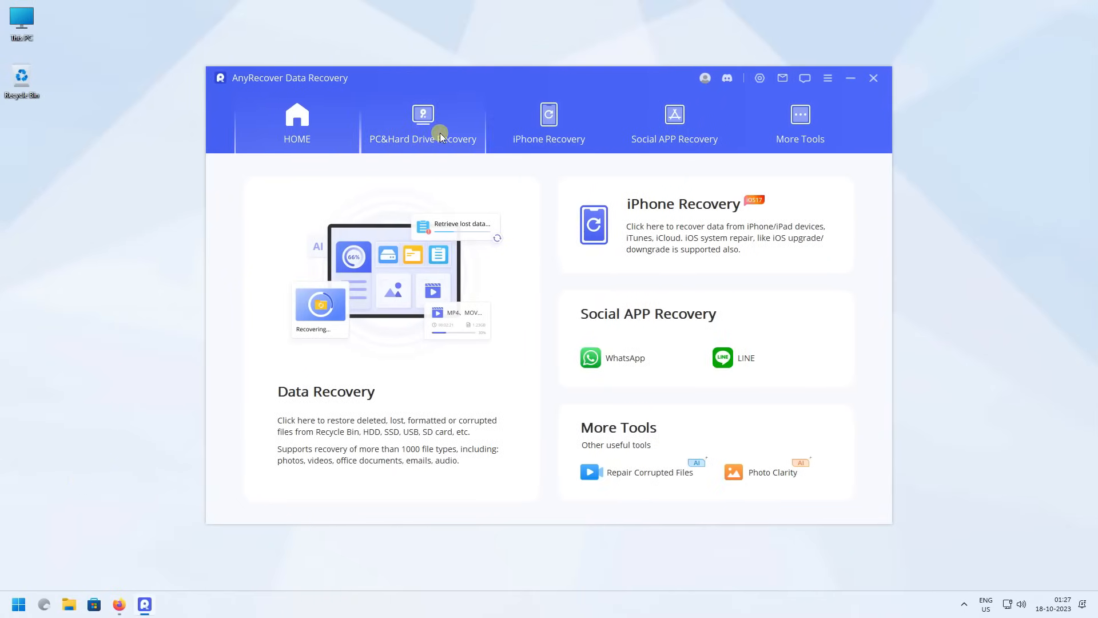
# - Choose PC & Hard Drive Recovery to list the internal disk and USB drive
pyautogui.click(422, 120)
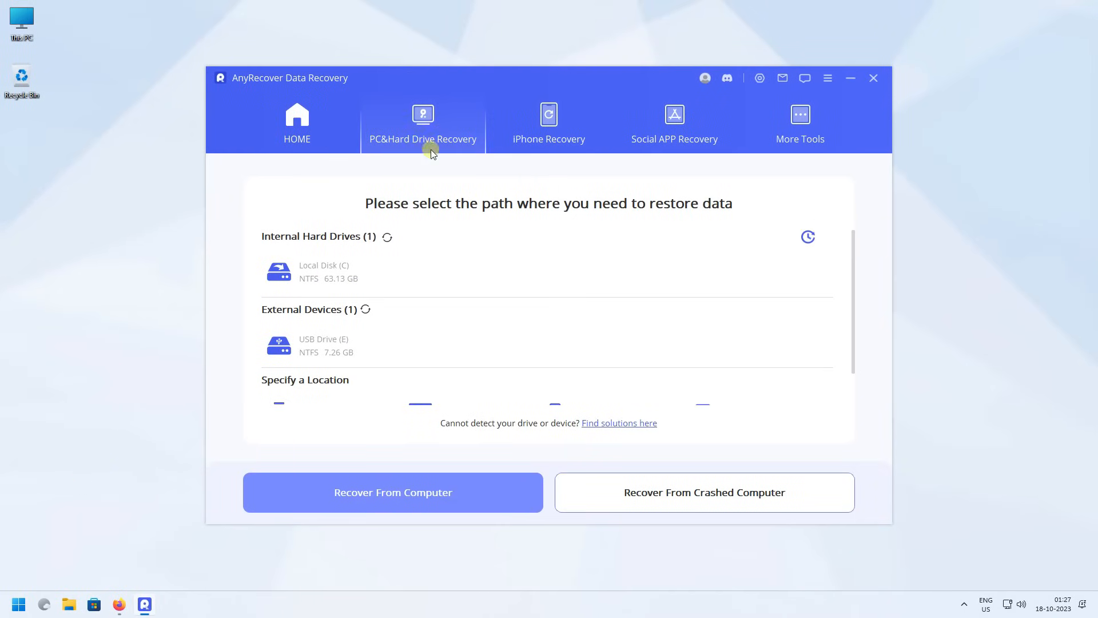
pyautogui.moveTo(329, 282)
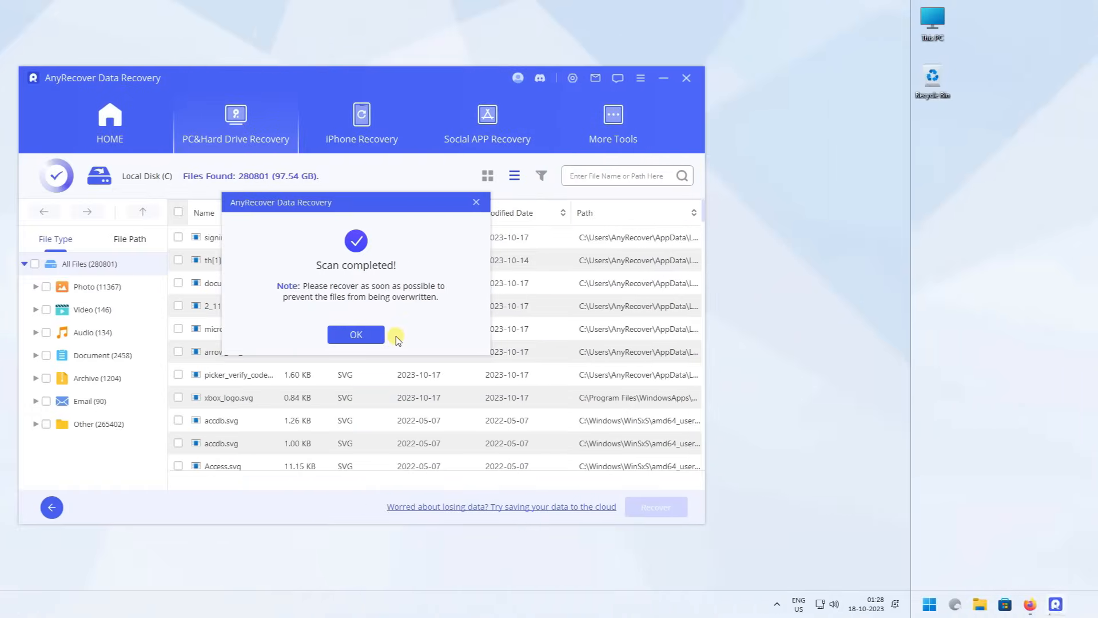
# - Dismiss the scan-completed notice and preview a recovered PNG image
pyautogui.click(355, 334)
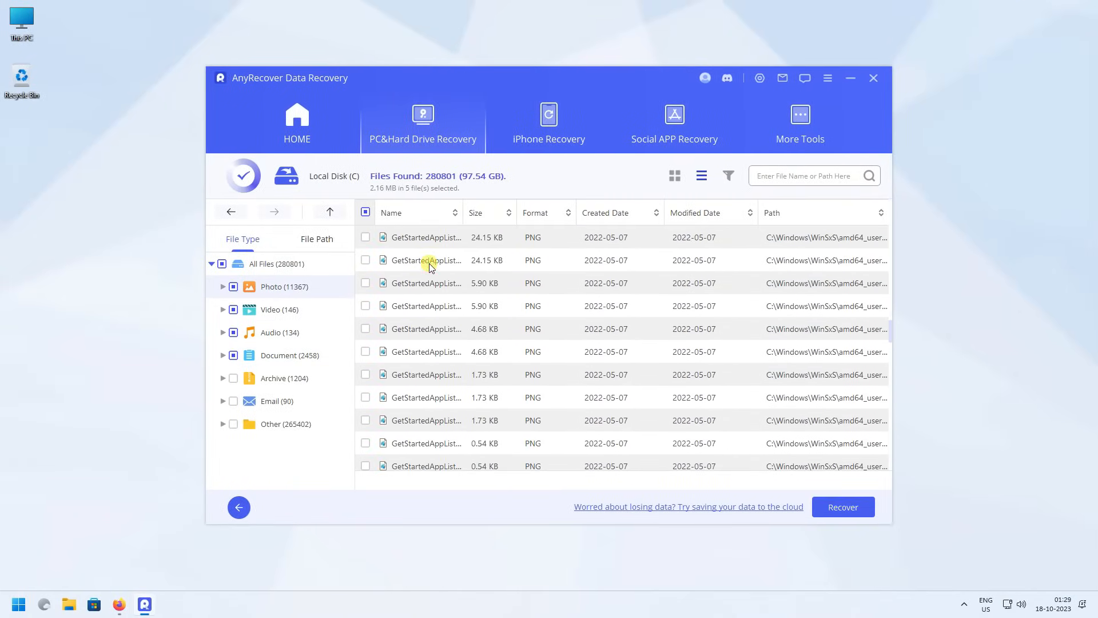
pyautogui.doubleClick(426, 260)
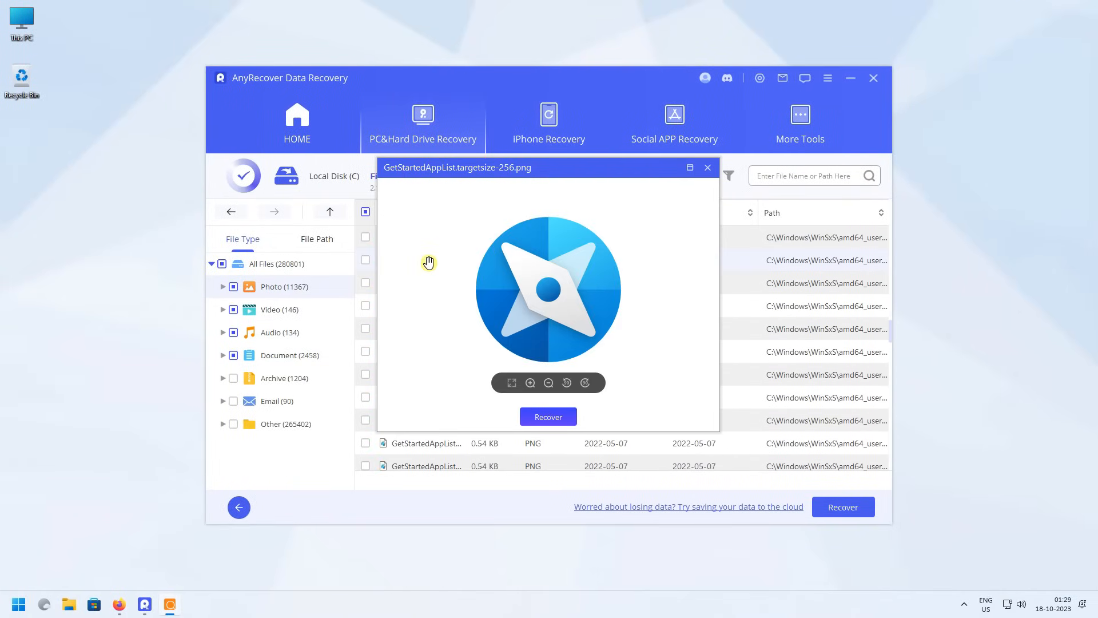
pyautogui.moveTo(550, 219)
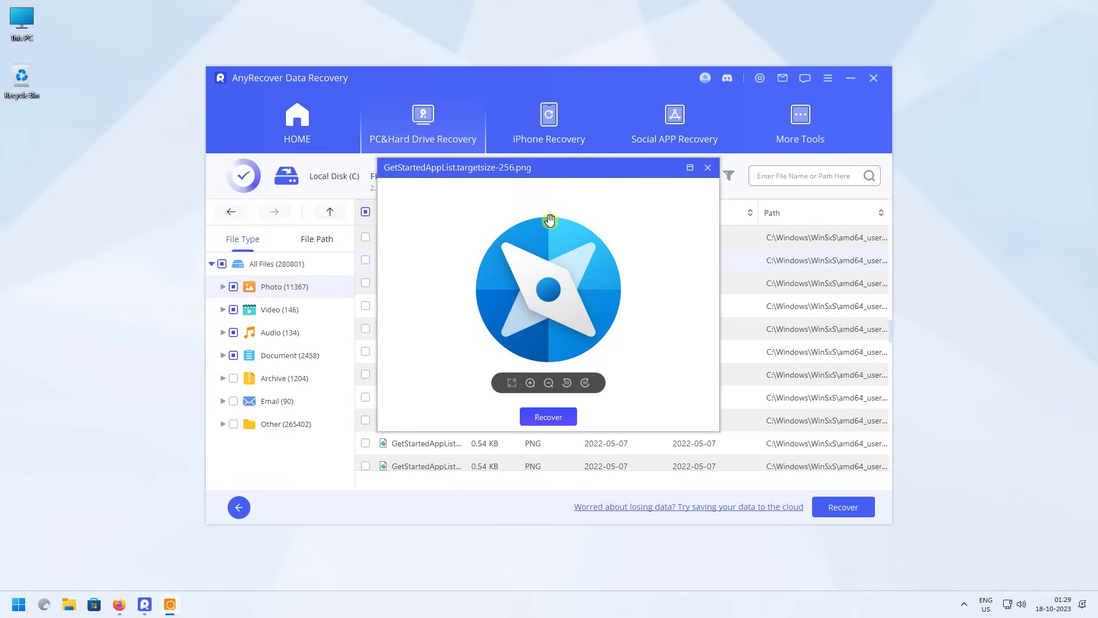
pyautogui.click(708, 167)
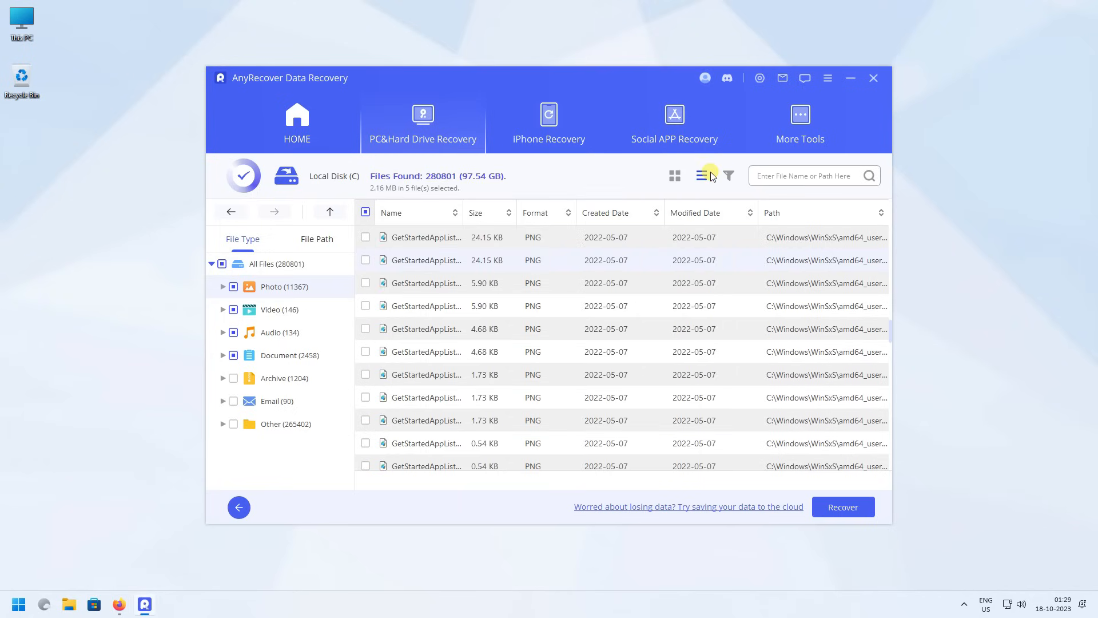
# - Show results as thumbnails, keeping the filter at All files and All date
pyautogui.click(674, 175)
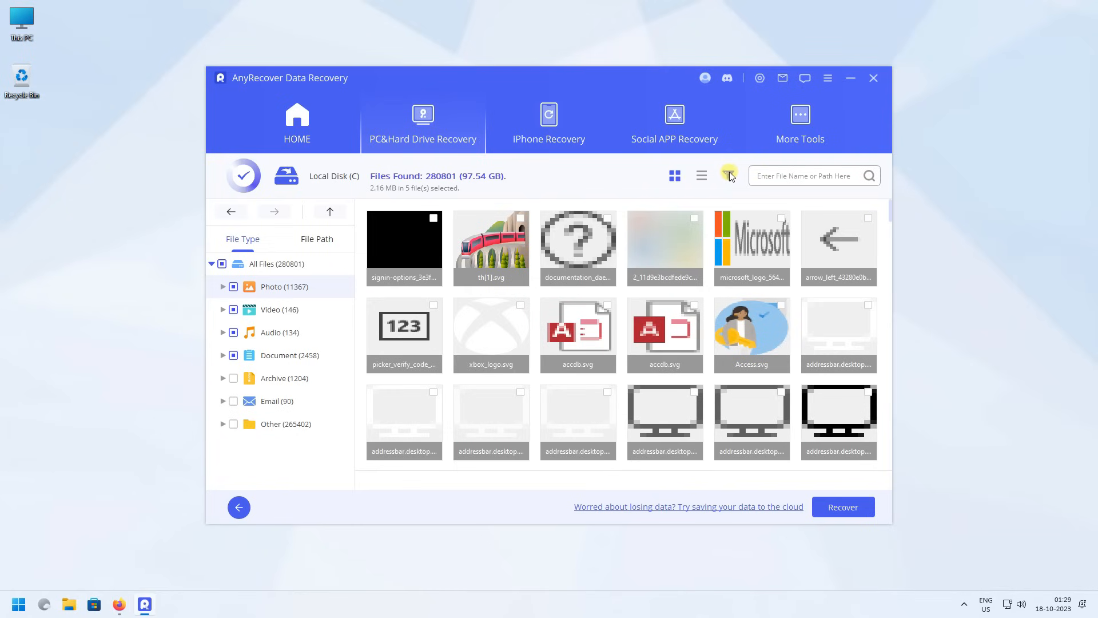
pyautogui.click(728, 175)
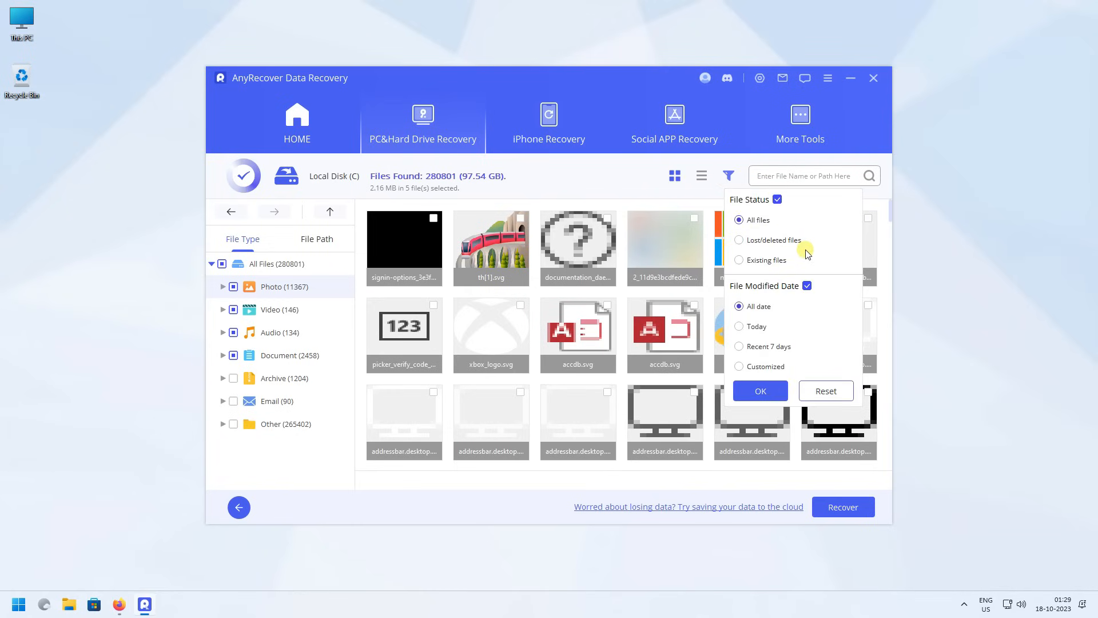
pyautogui.click(760, 390)
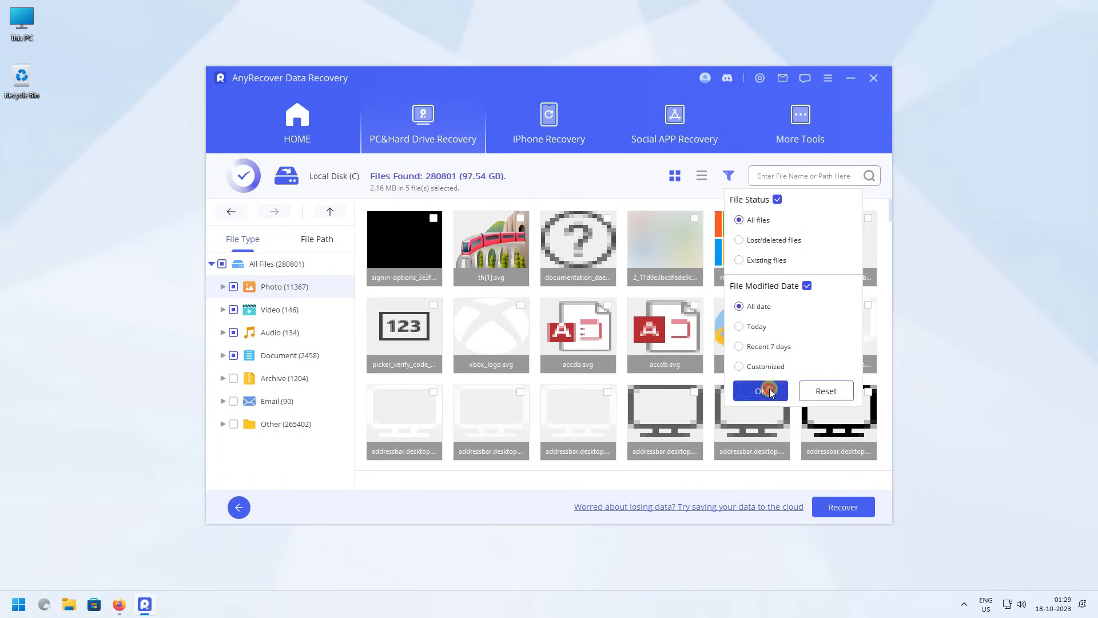
pyautogui.click(760, 390)
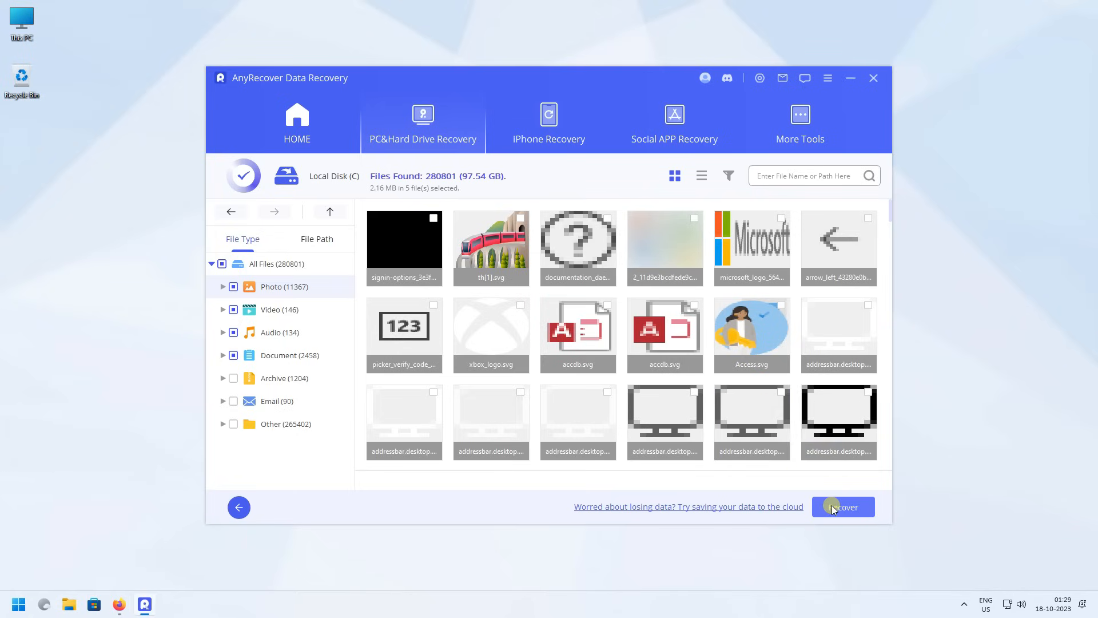
# - Recover the selected files, choosing USB Drive (E:) as the save location
pyautogui.click(843, 506)
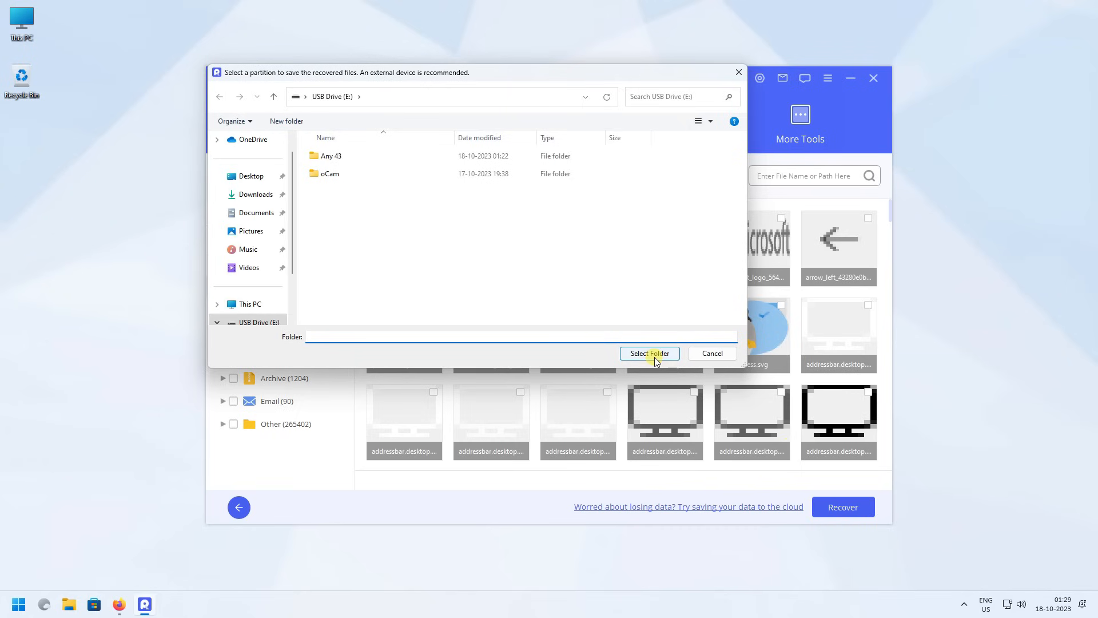
pyautogui.click(650, 353)
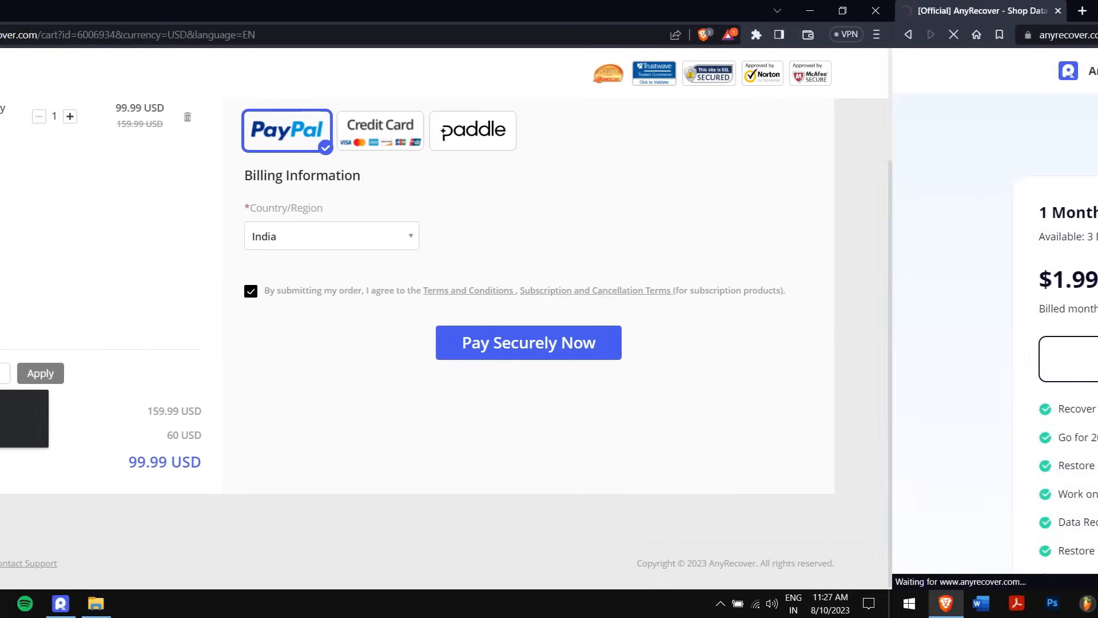
# - Apply coupon ARYT0110 to the Lifetime Plan order
pyautogui.write('ARYT0110')
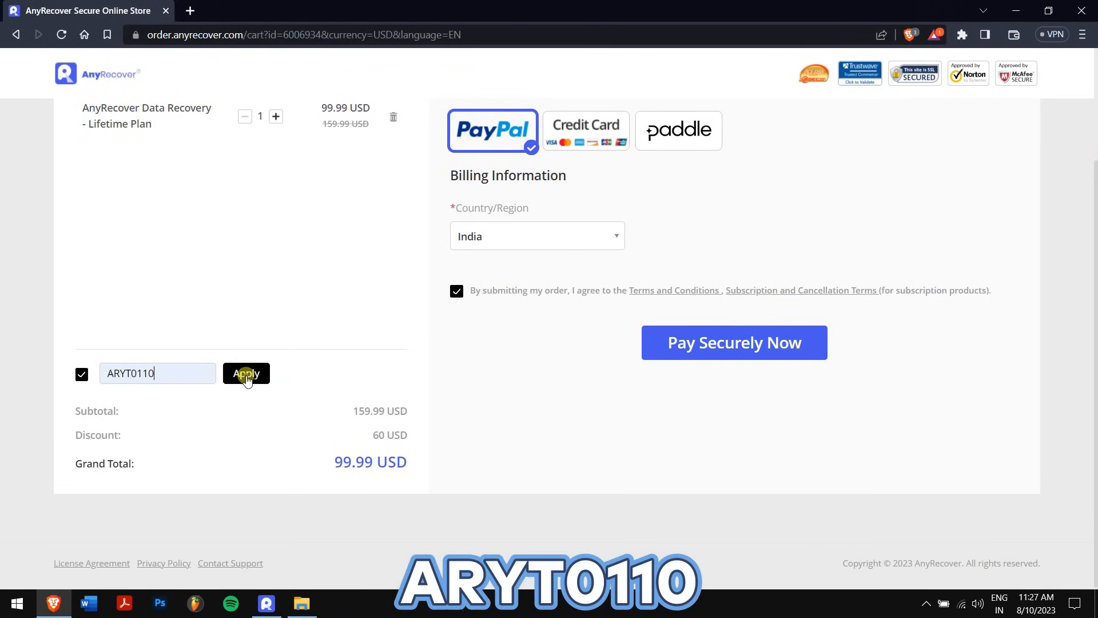
pyautogui.click(246, 373)
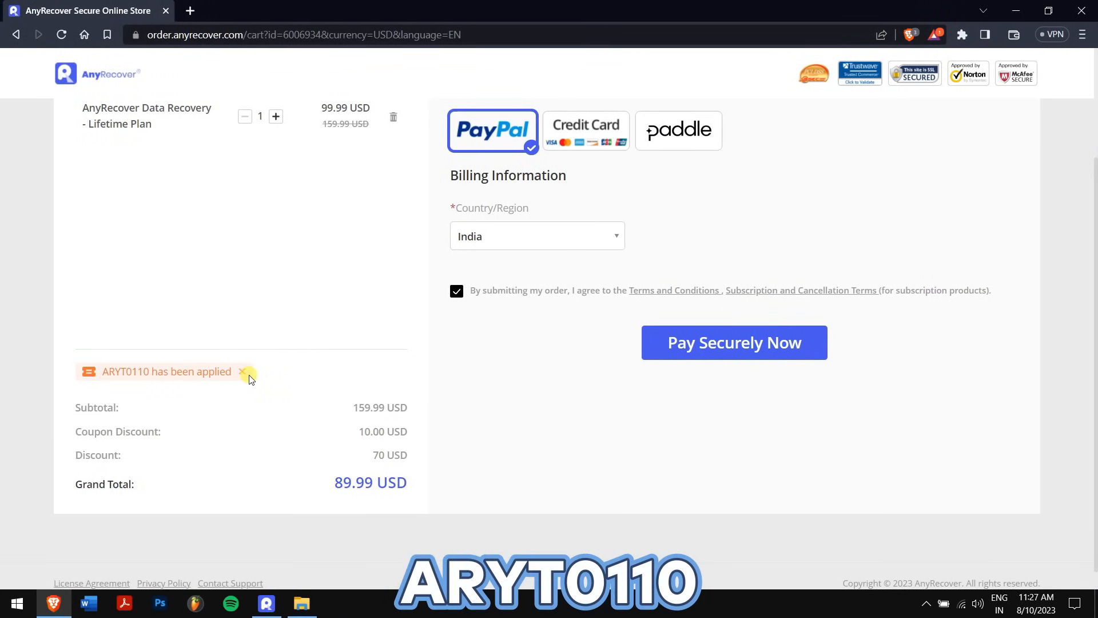
pyautogui.doubleClick(370, 482)
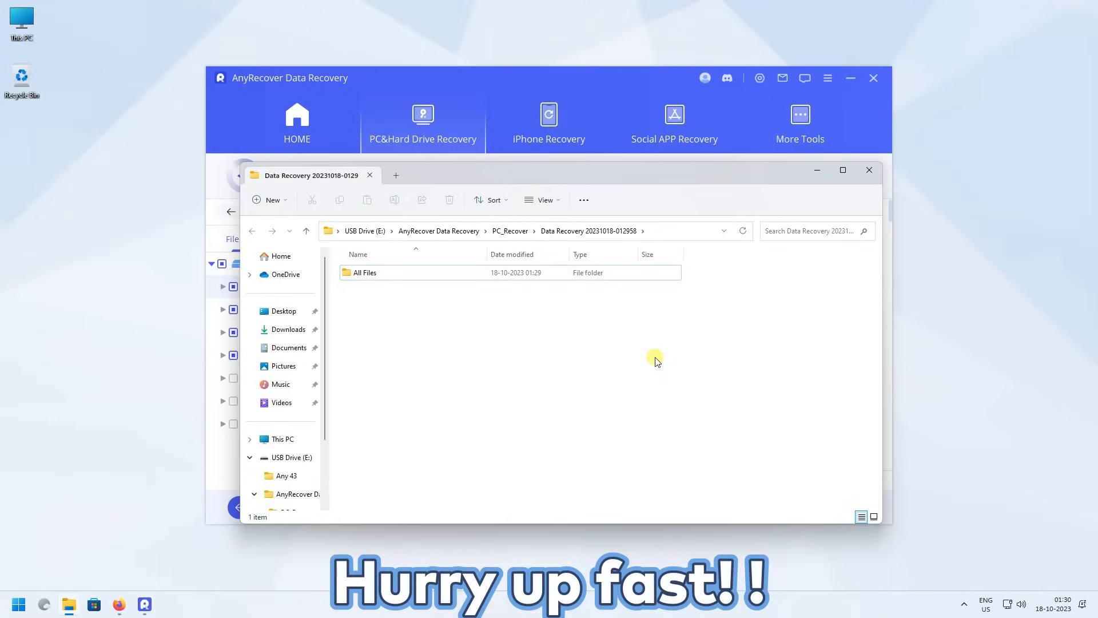
# - Browse All Files > Photo > PNG images, then open the Audio WAV folder
pyautogui.doubleClick(365, 273)
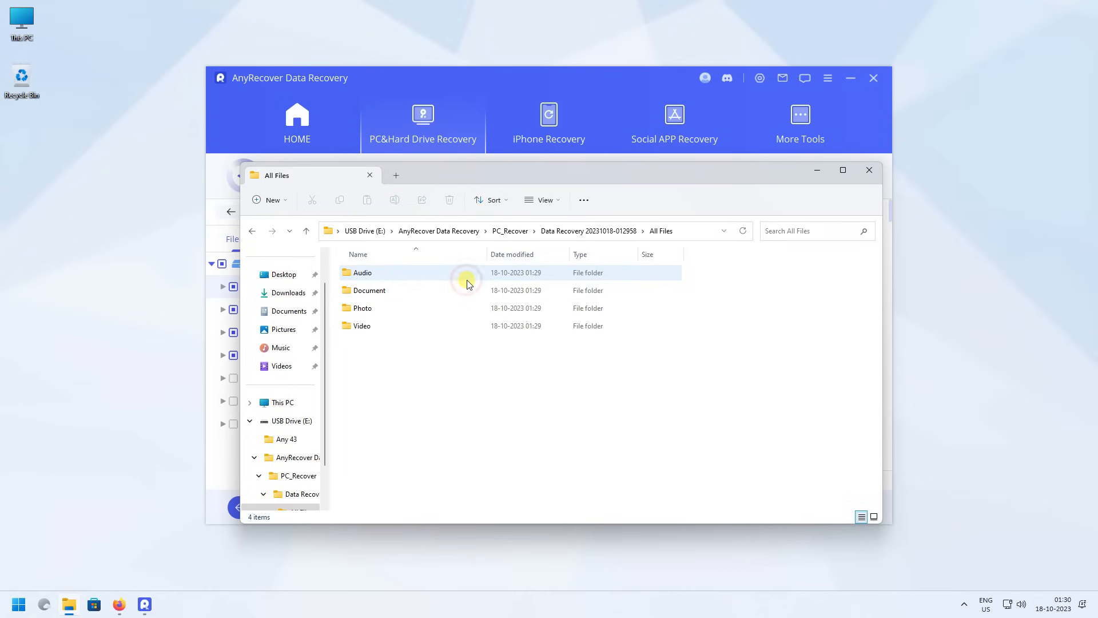
pyautogui.doubleClick(362, 307)
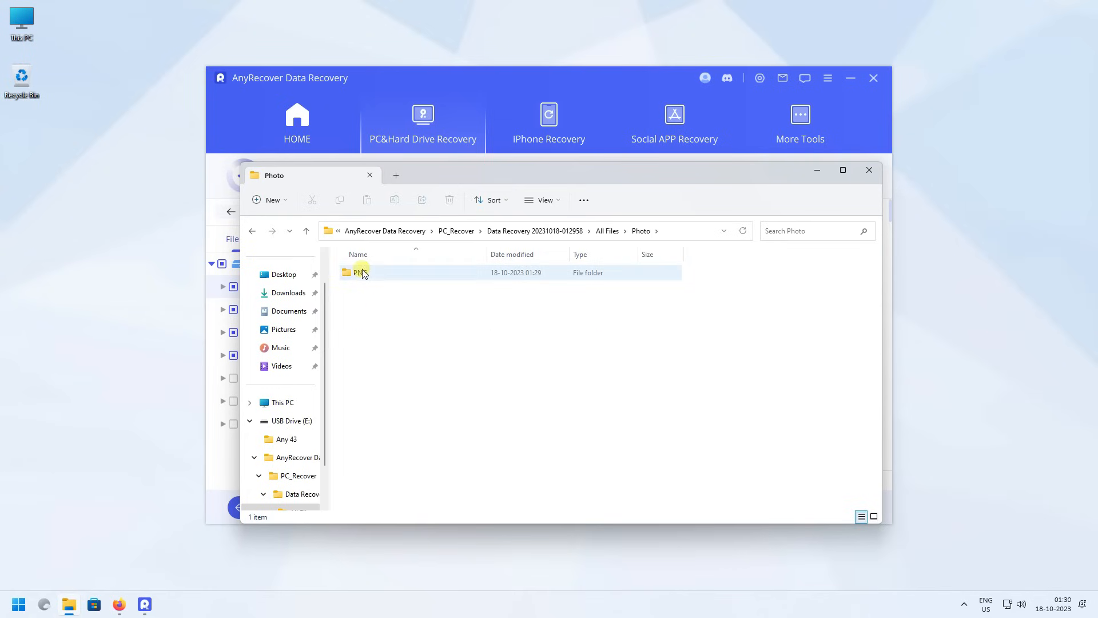
pyautogui.doubleClick(357, 272)
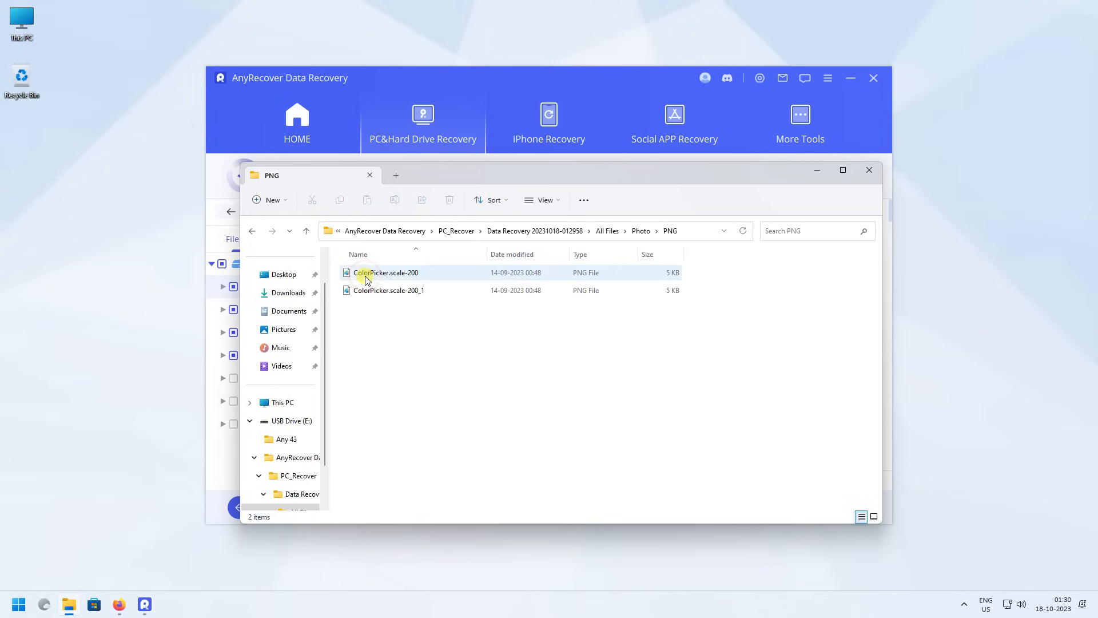
pyautogui.press('ctrl+a')
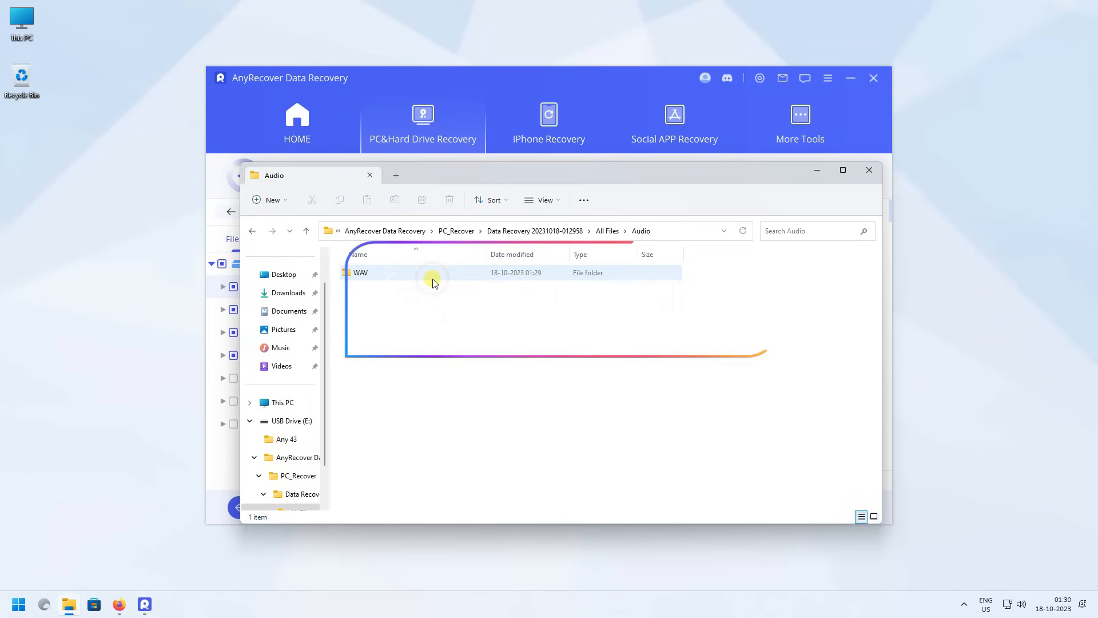
pyautogui.doubleClick(361, 273)
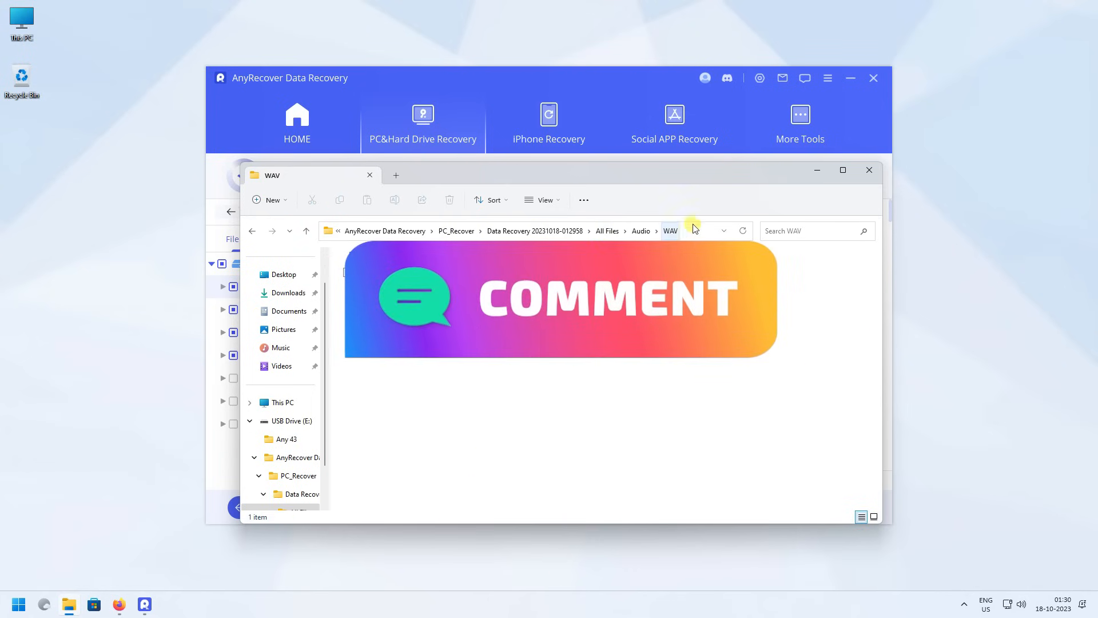